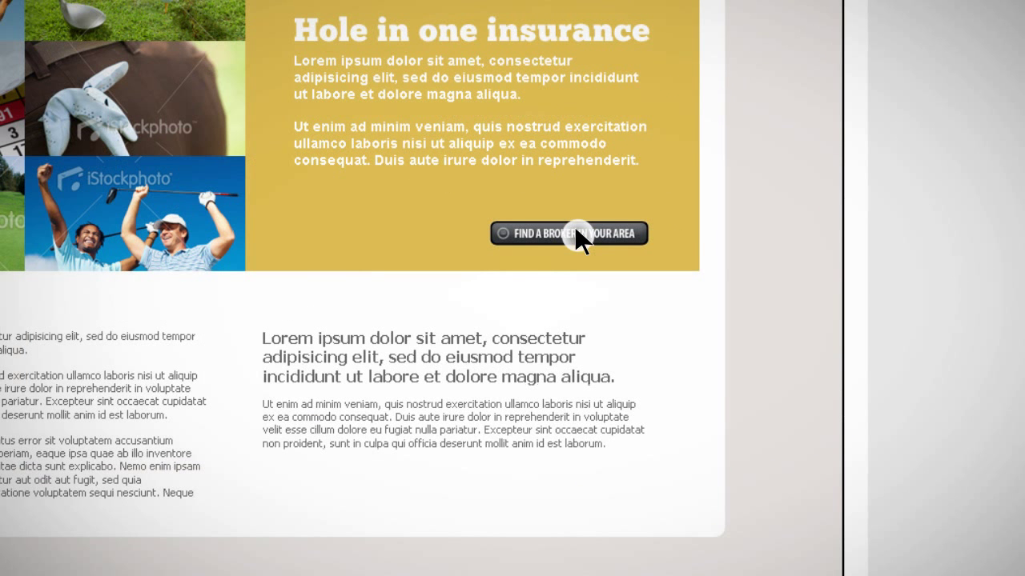
# Start the 'Find a broker in your area' search so the postal code popup appears
pyautogui.click(580, 234)
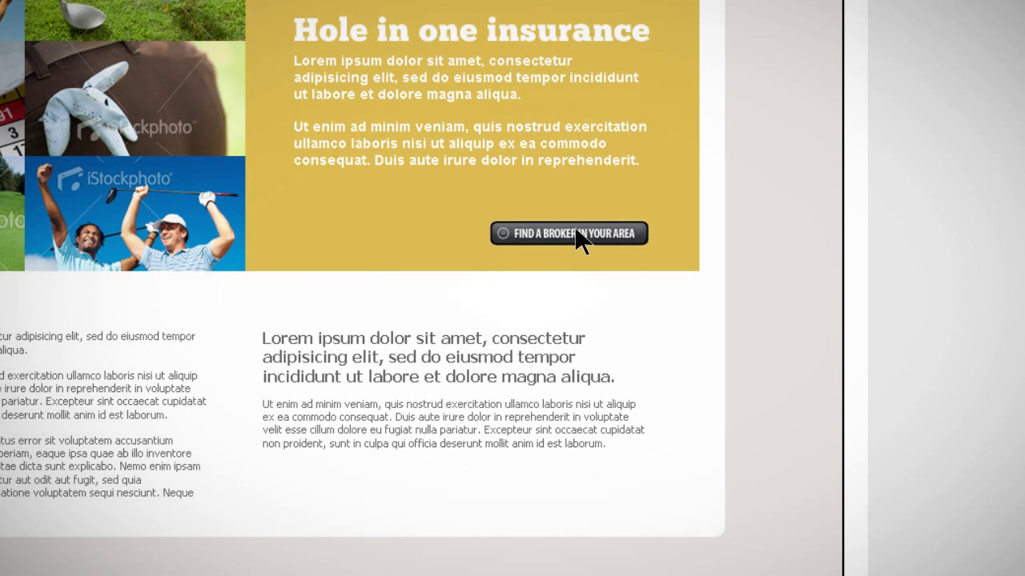
pyautogui.click(569, 234)
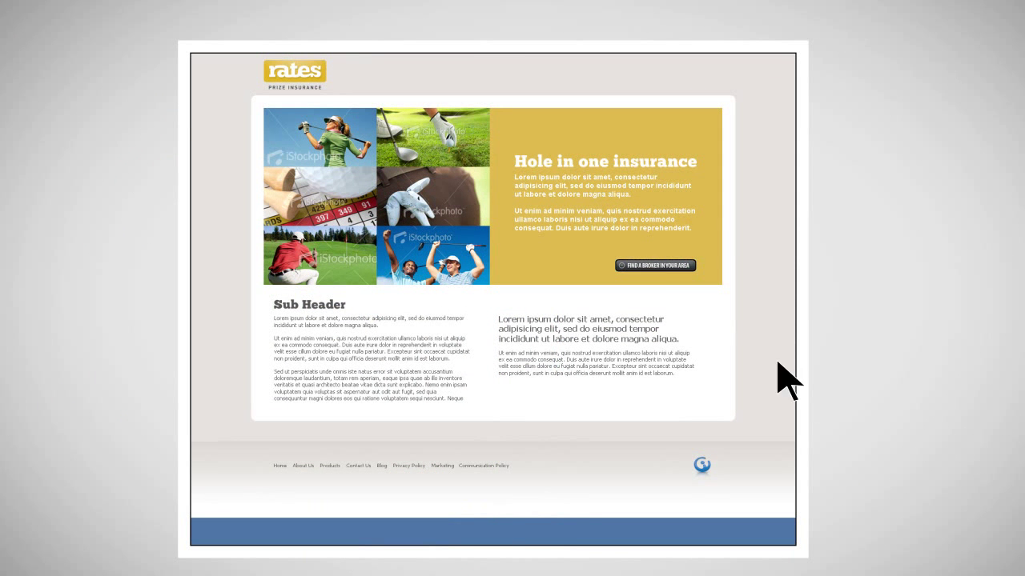
pyautogui.click(655, 266)
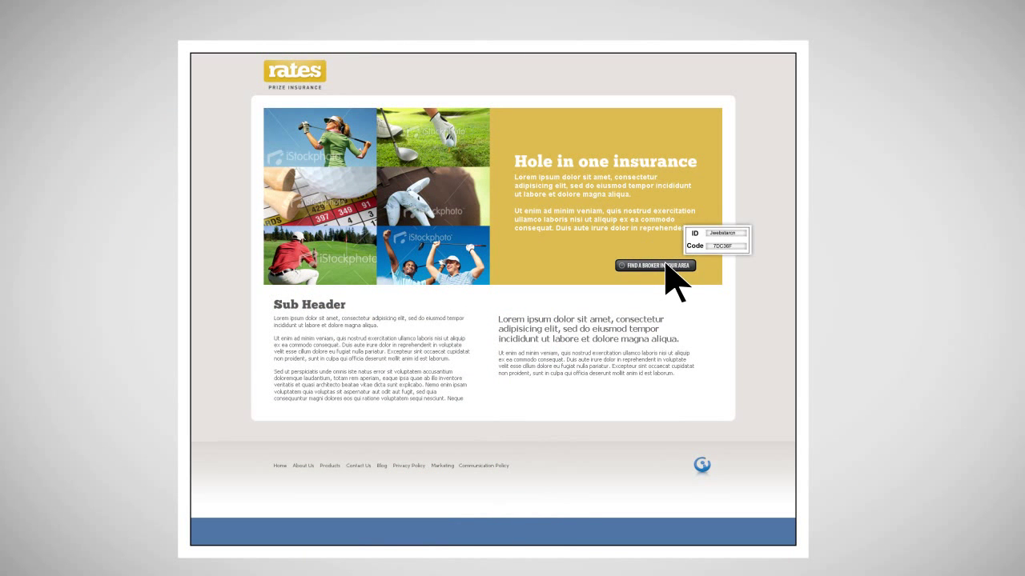